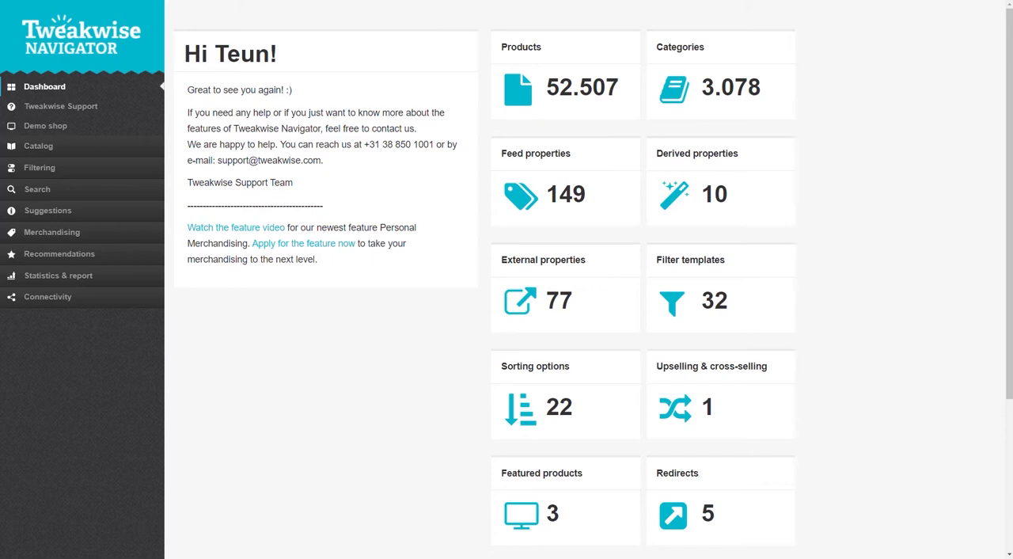
# Go to Products under the Catalog section of the sidebar
pyautogui.click(38, 145)
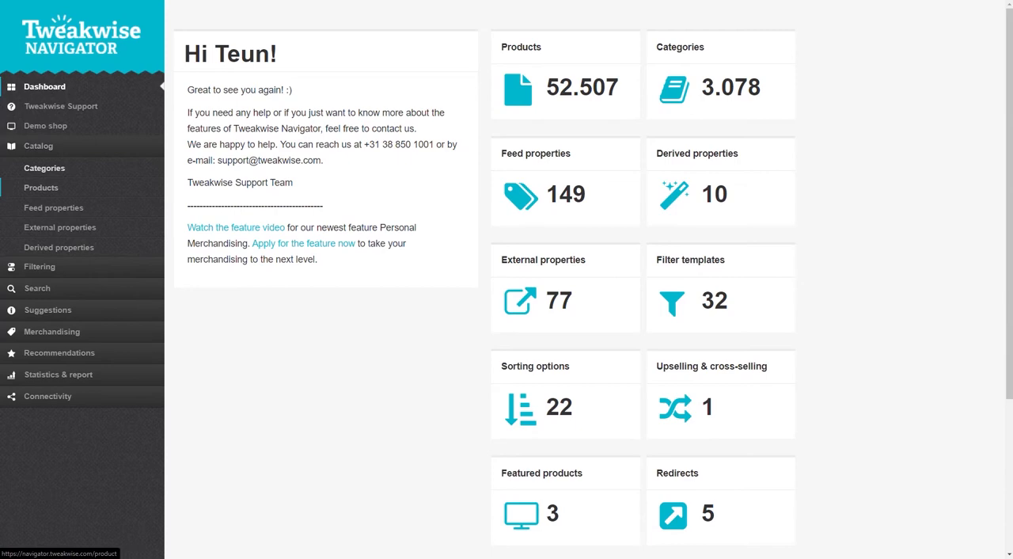
pyautogui.click(41, 187)
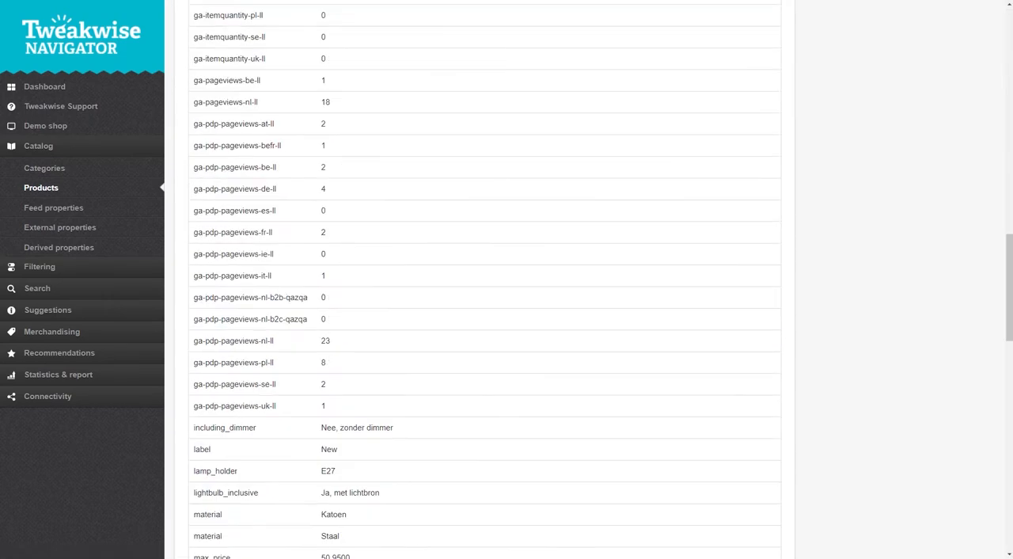
# Review the product's property values and its assigned categories with full paths
pyautogui.scroll(-3)
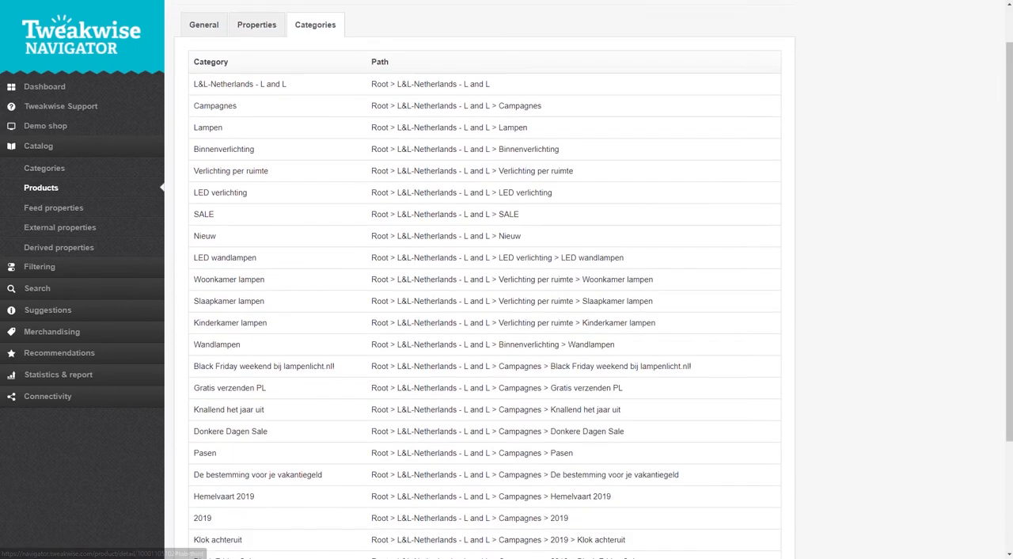
pyautogui.scroll(-3)
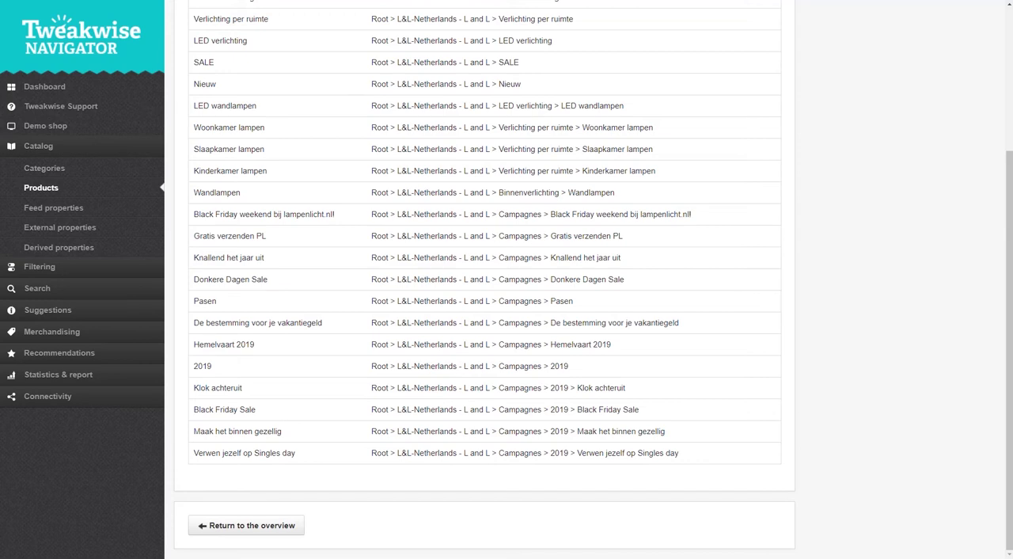
pyautogui.click(247, 525)
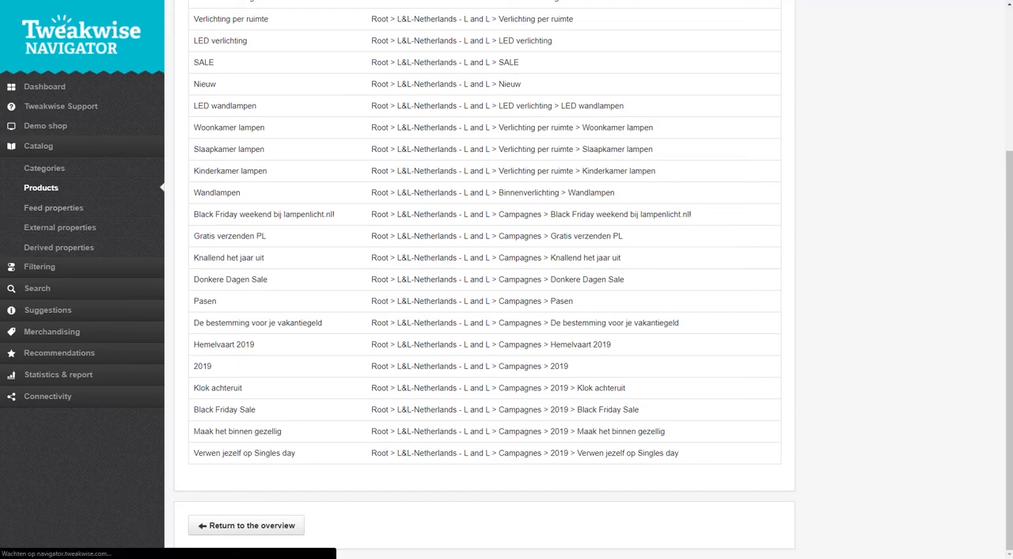
# Preview the brand property's per-product values and verify its value checks report all correct
pyautogui.click(53, 207)
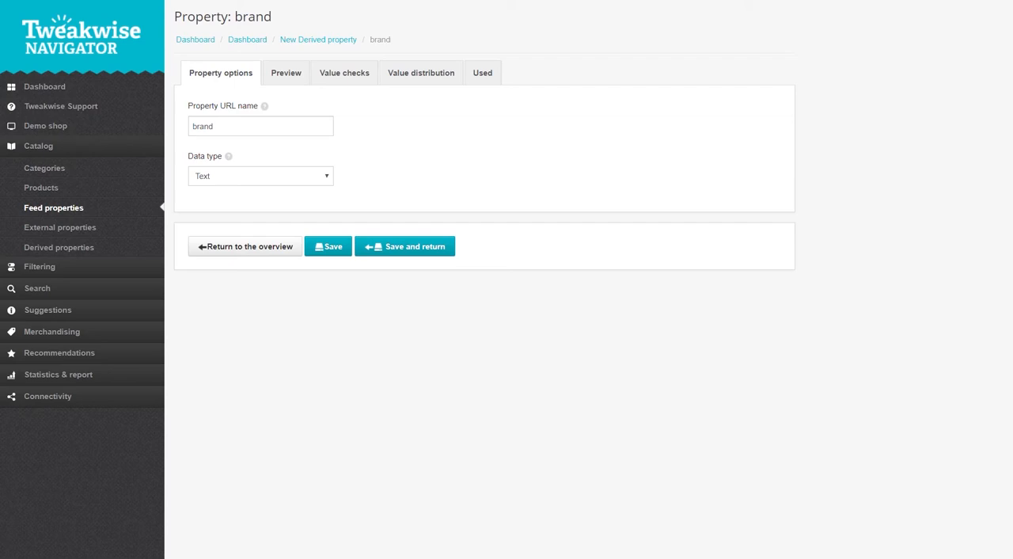
pyautogui.click(286, 73)
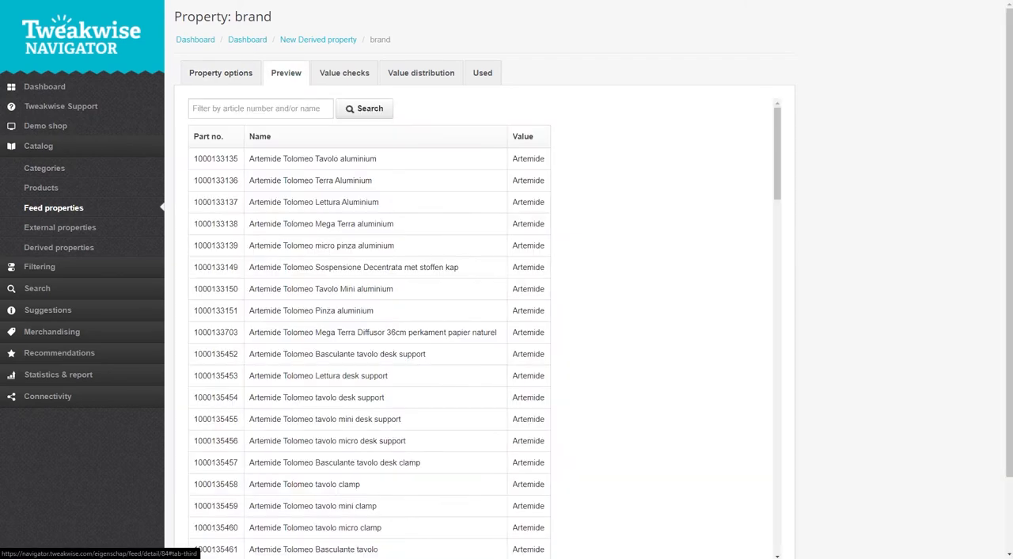
pyautogui.scroll(-3)
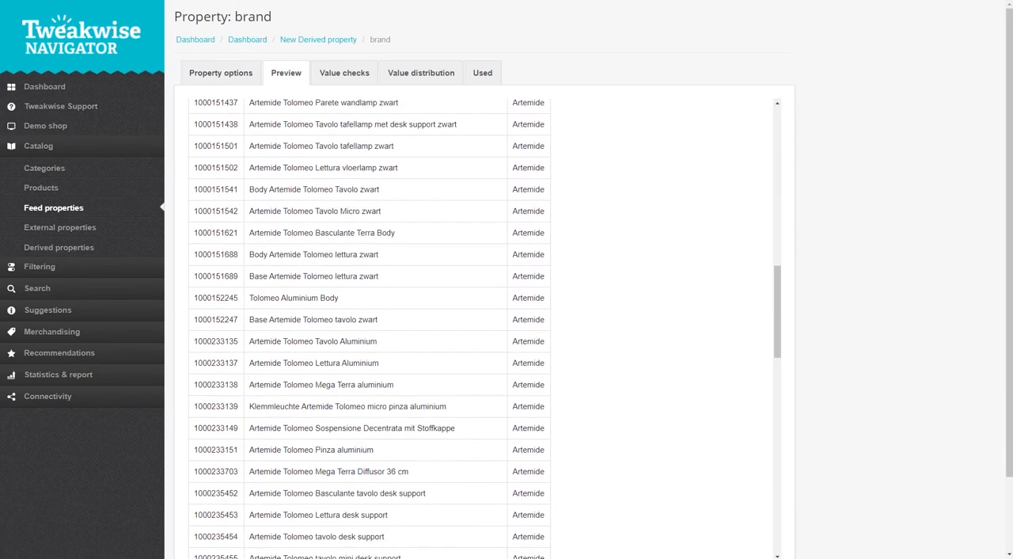
pyautogui.click(344, 73)
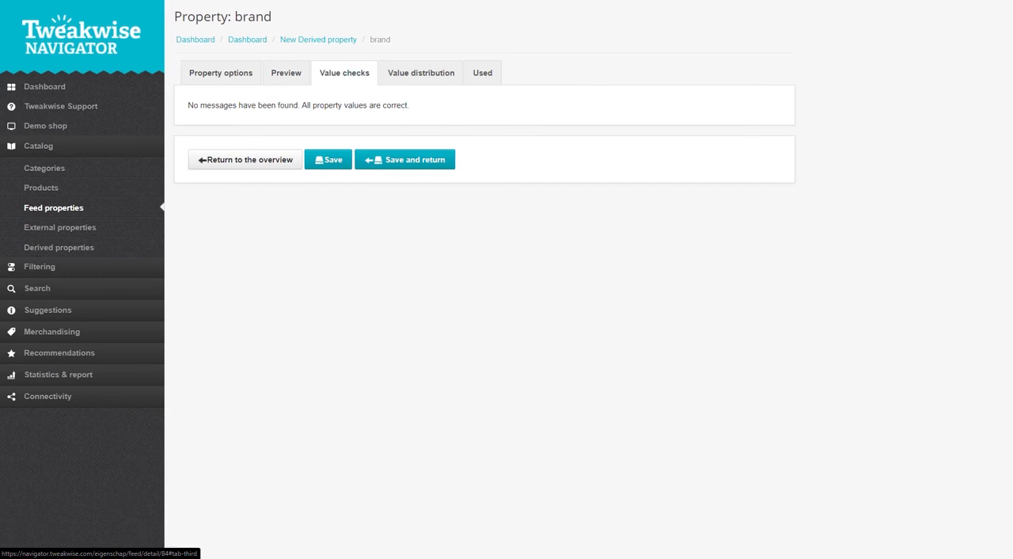
# View the brand property's value distribution and the search, recommendation and filter templates using it
pyautogui.click(421, 73)
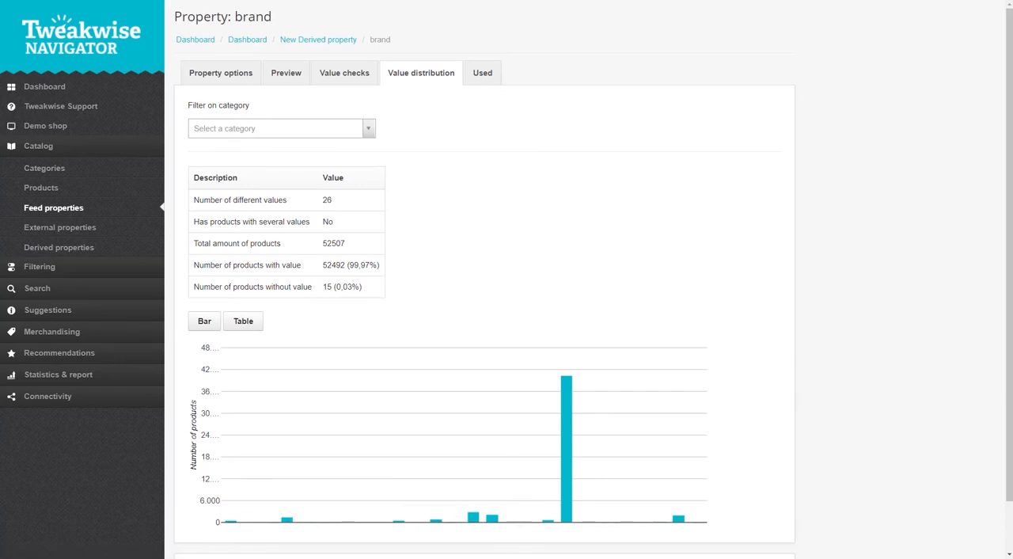
pyautogui.click(481, 73)
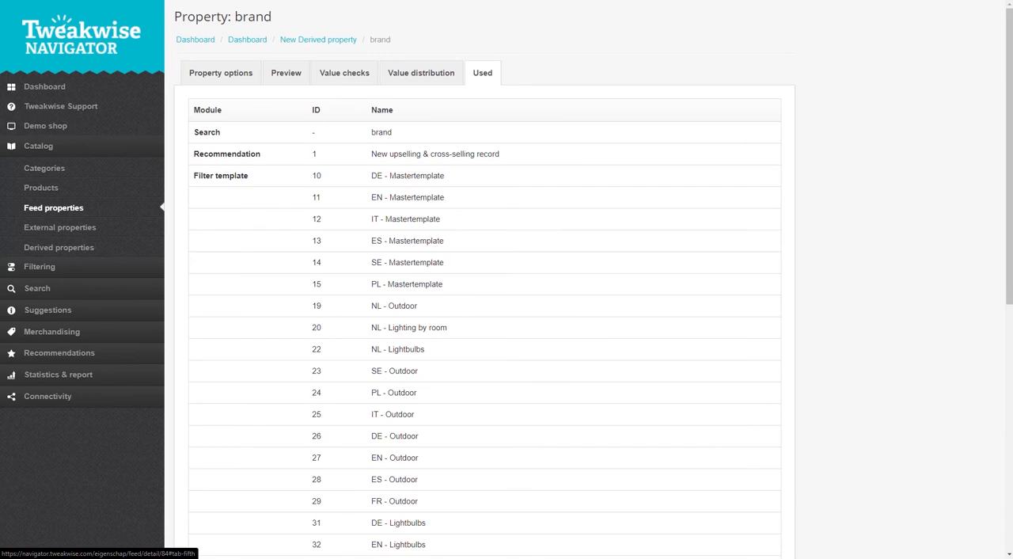